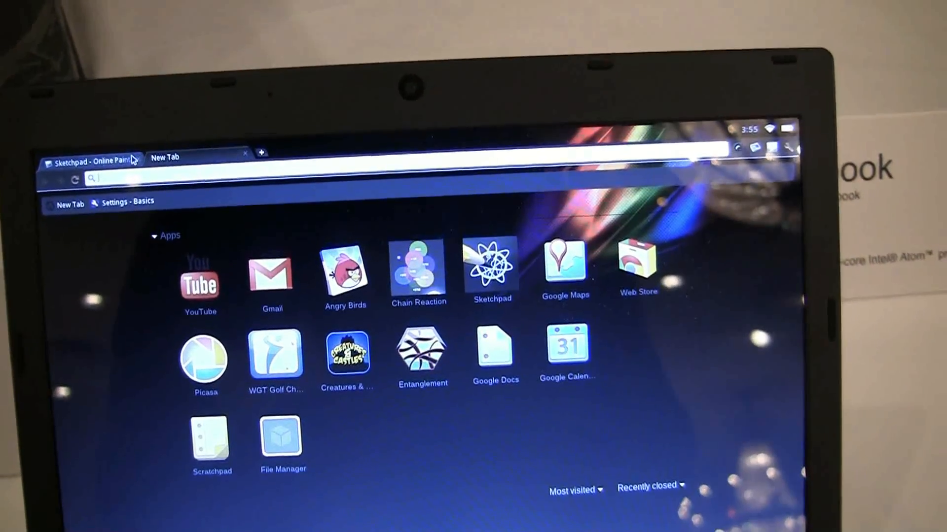
Switch back to the Sketchpad drawing and then bring up a fresh New Tab apps page
{"action": "left_click", "coordinate": [91, 160]}
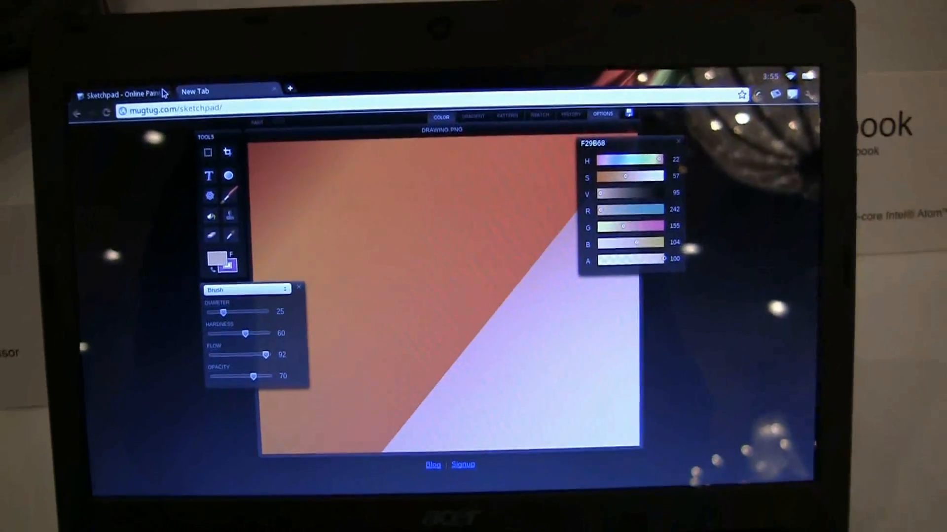
{"action": "left_click", "coordinate": [195, 91]}
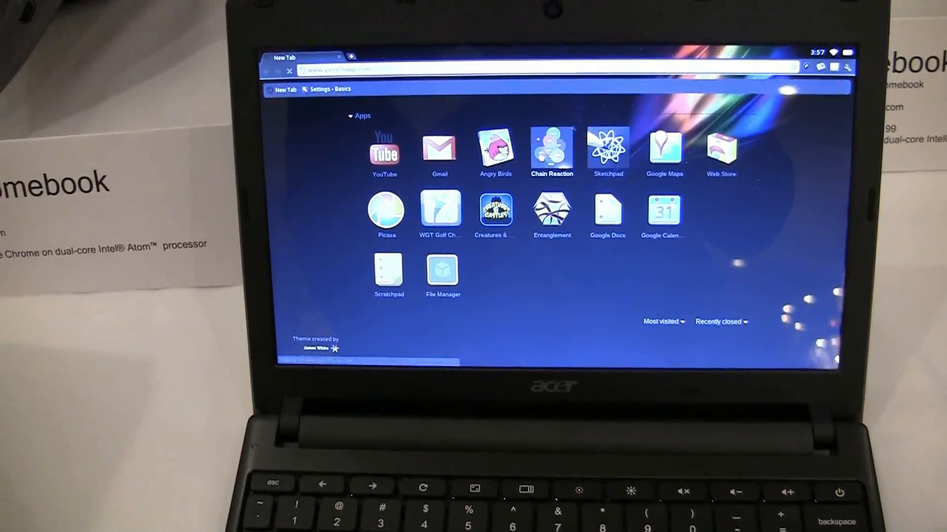
Launch Chain Reaction, then launch Angry Birds in a second tab from the apps page
{"action": "left_click", "coordinate": [550, 150]}
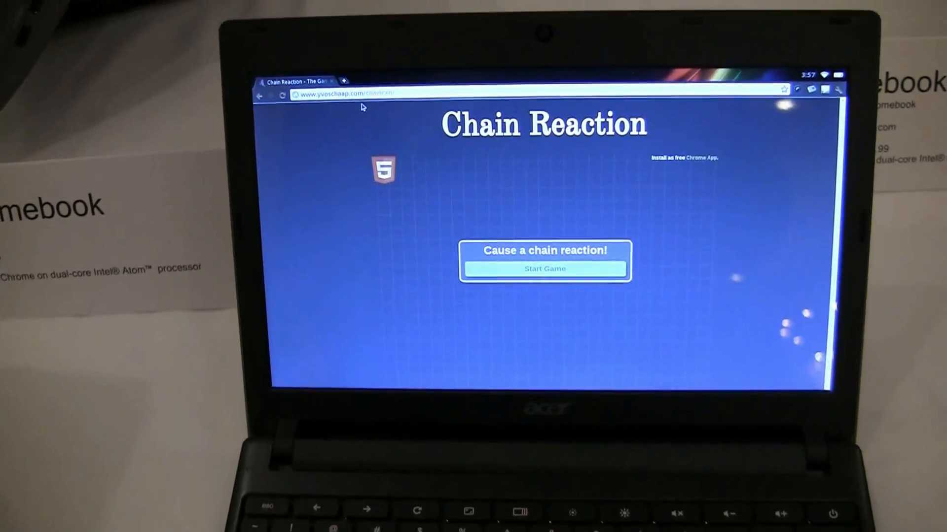
{"action": "left_click", "coordinate": [345, 81]}
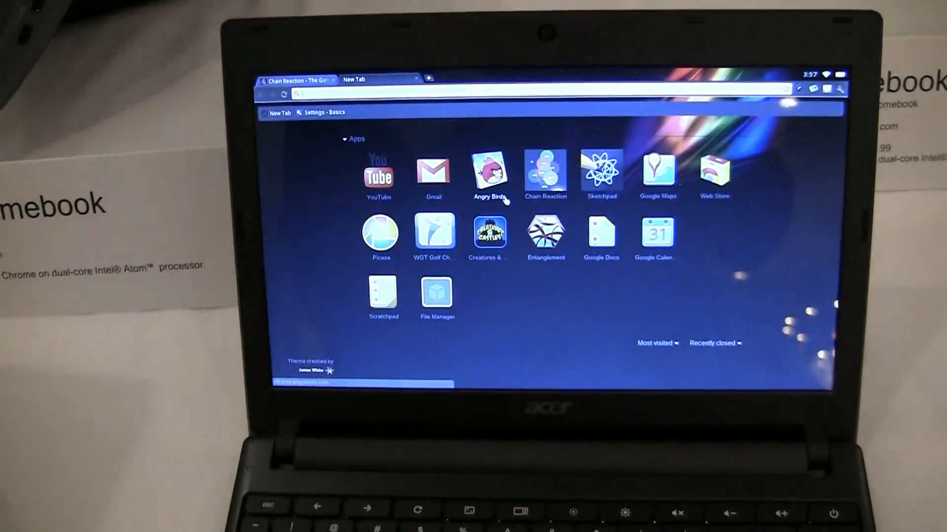
{"action": "left_click", "coordinate": [488, 173]}
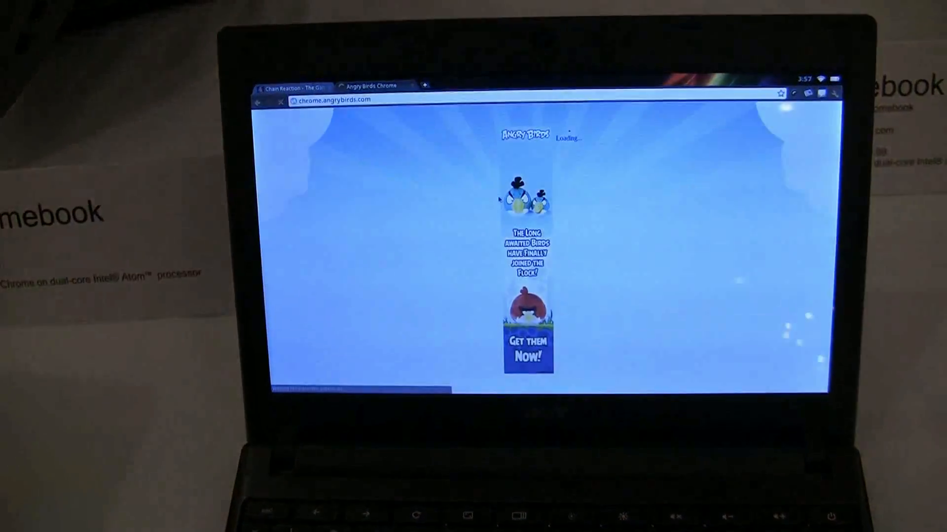